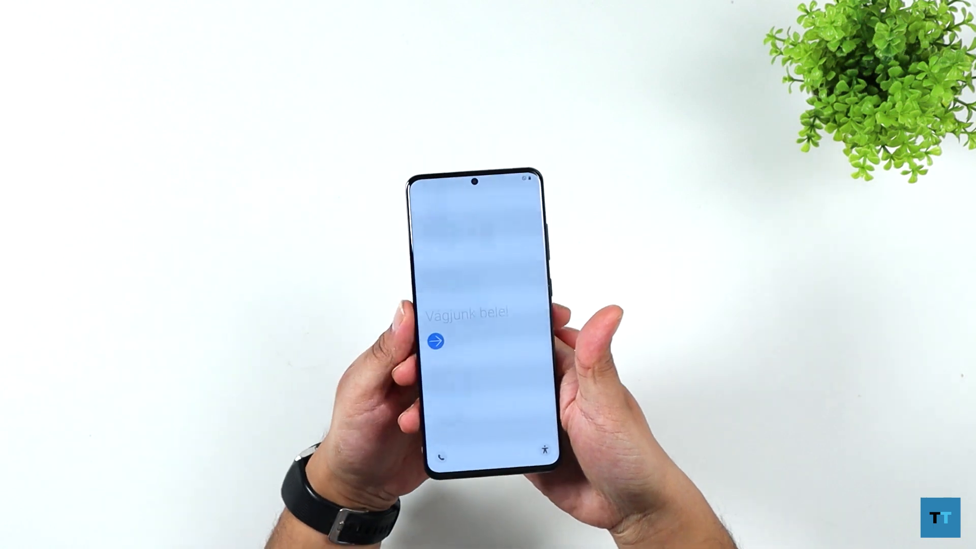
- Confirm the unlock code to reach the home screen
left_click(437, 340)
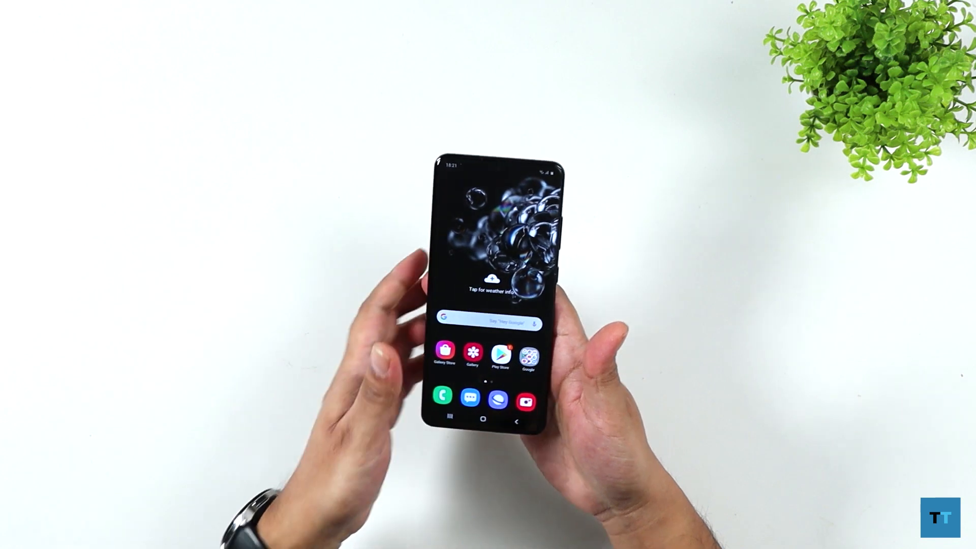
- Reach Display's Motion smoothness options with High refresh rate (120 Hz) selected
left_click_drag(464, 174, 464, 281)
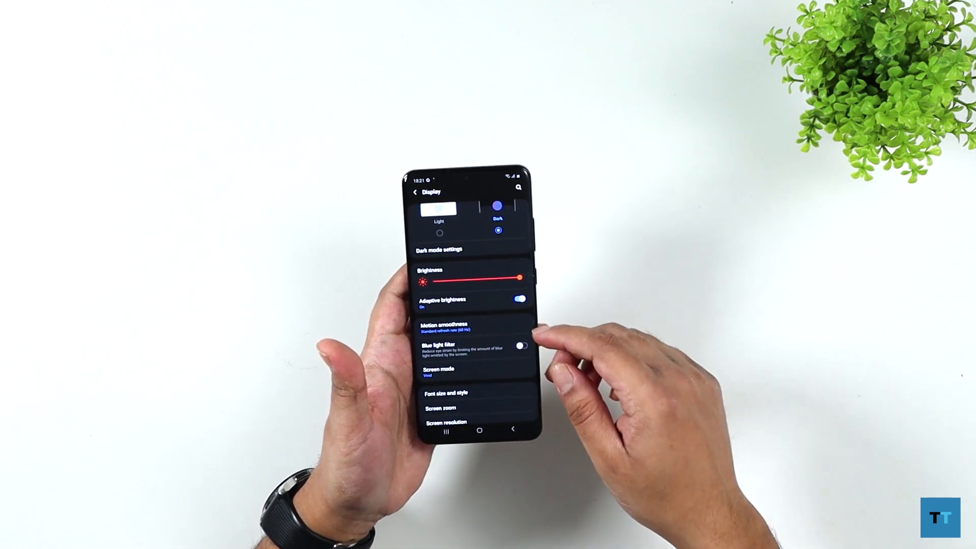
left_click(449, 326)
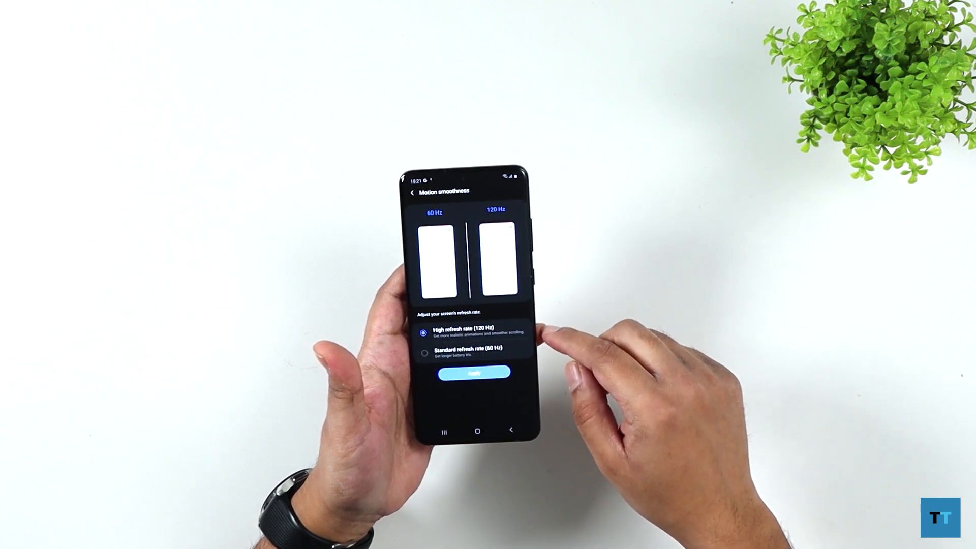
- Apply the 120 Hz refresh rate, then select and apply WQHD+ screen resolution
left_click(412, 191)
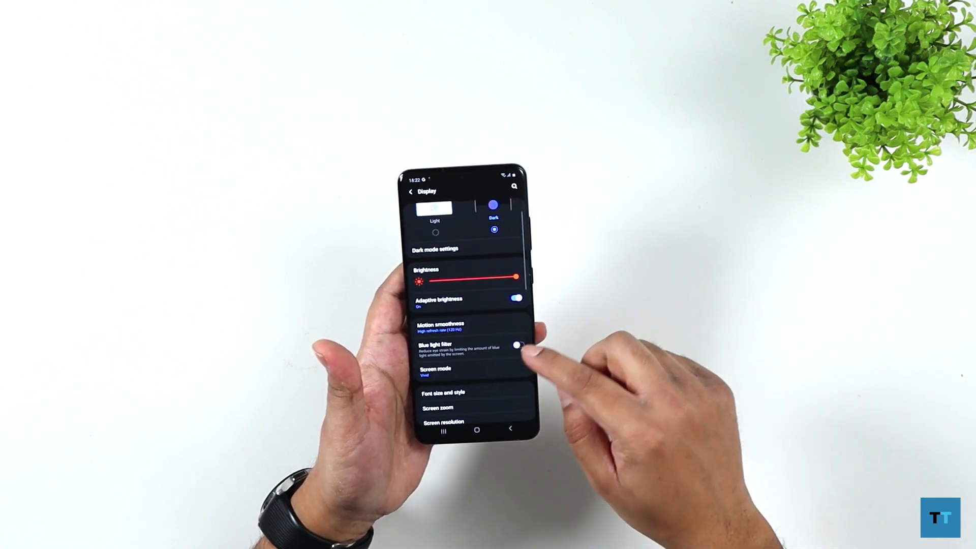
scroll("down", 3)
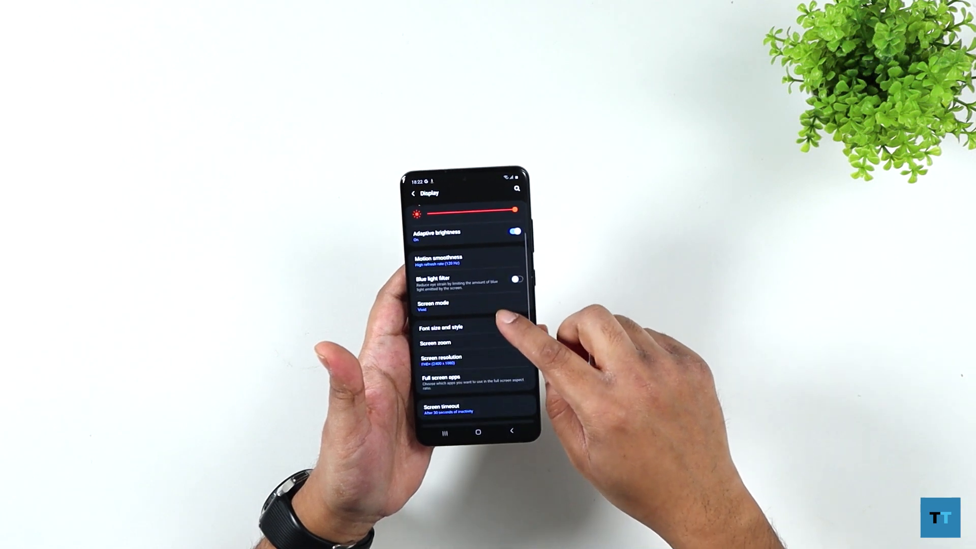
left_click(439, 357)
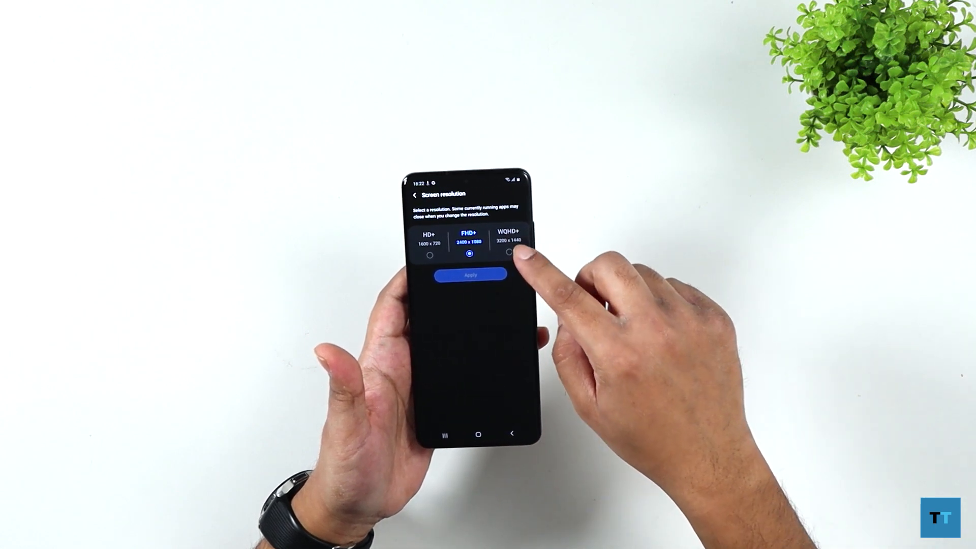
left_click(511, 253)
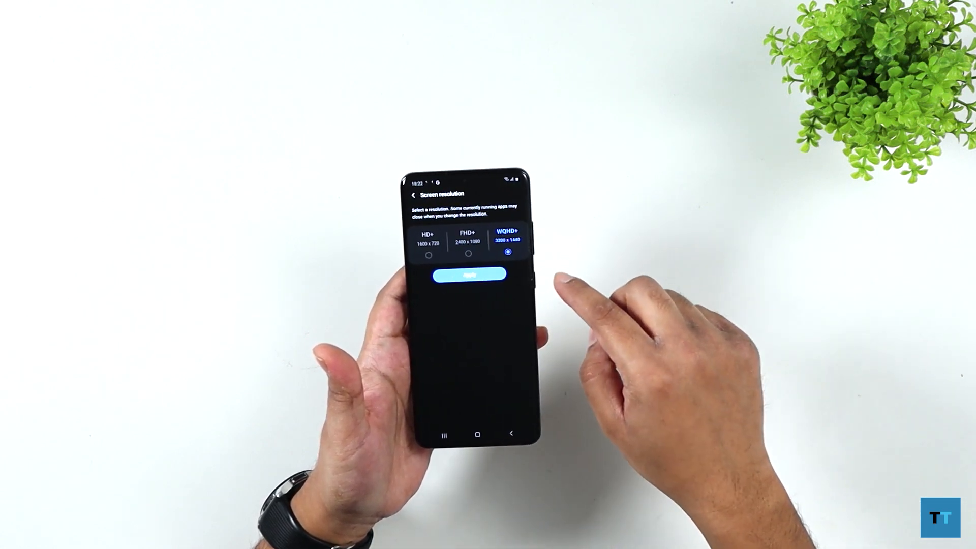
left_click(464, 278)
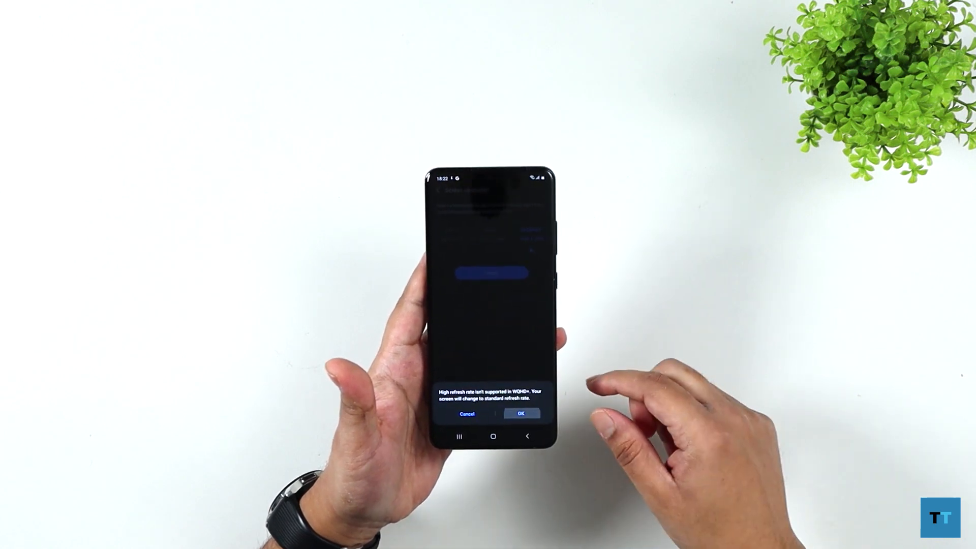
- Accept the standard 60 Hz warning for WQHD+, review Display, and return to main Settings
left_click(520, 414)
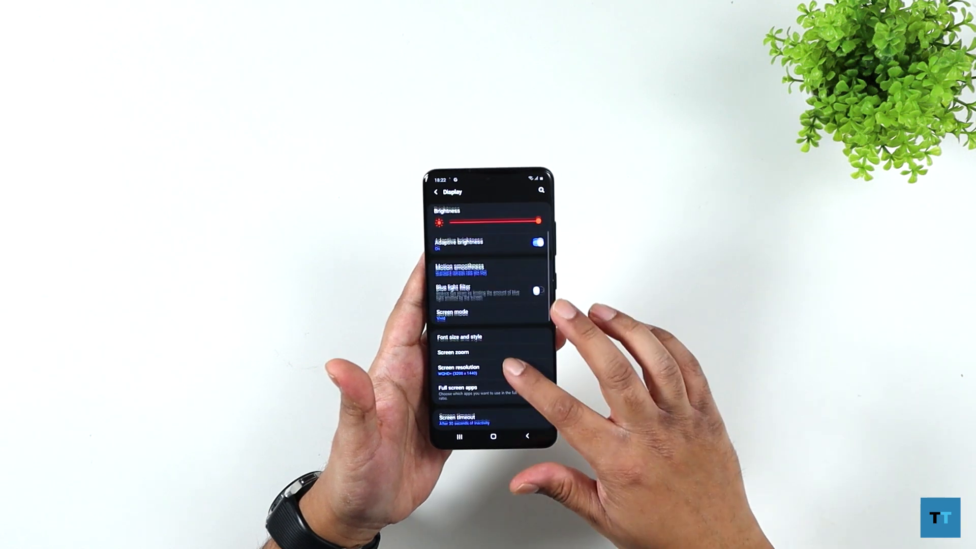
scroll("down", 3)
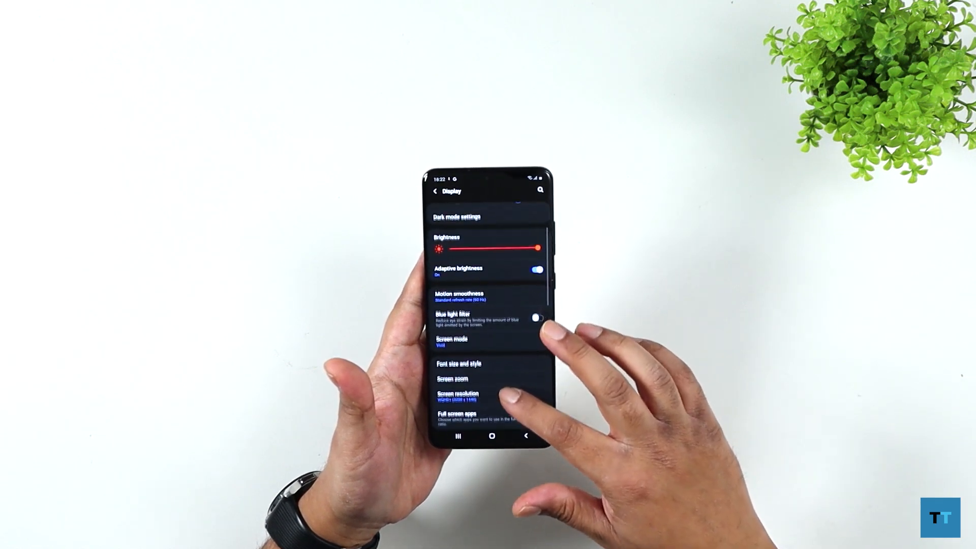
left_click(457, 297)
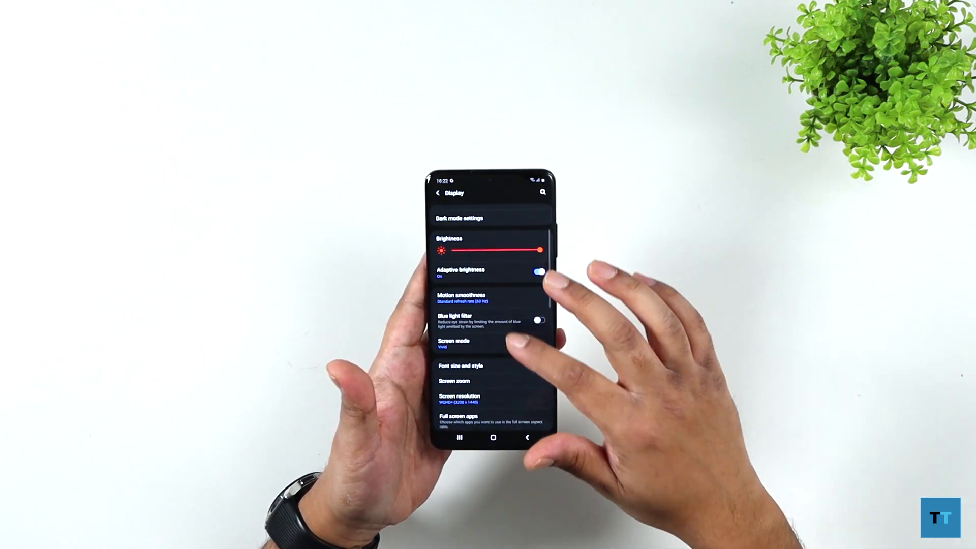
left_click(457, 396)
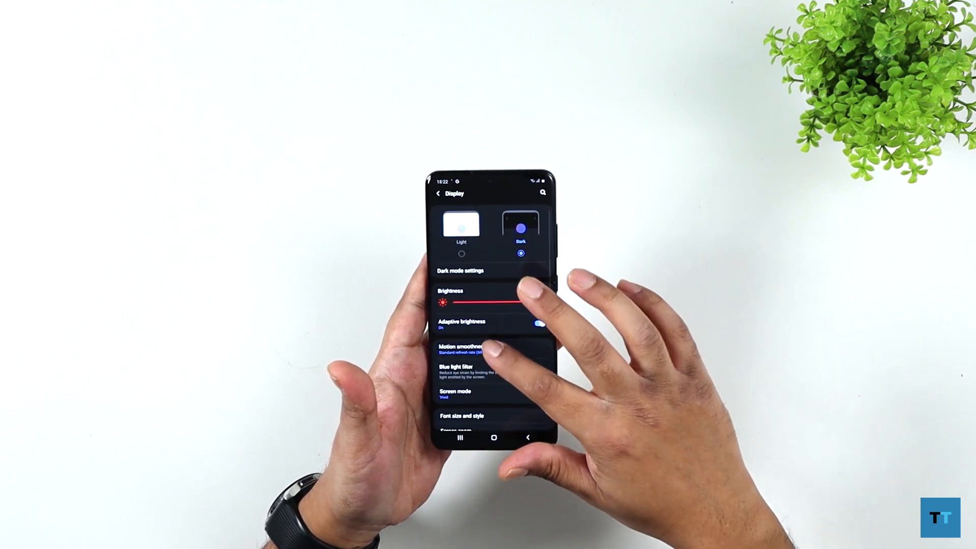
left_click(462, 349)
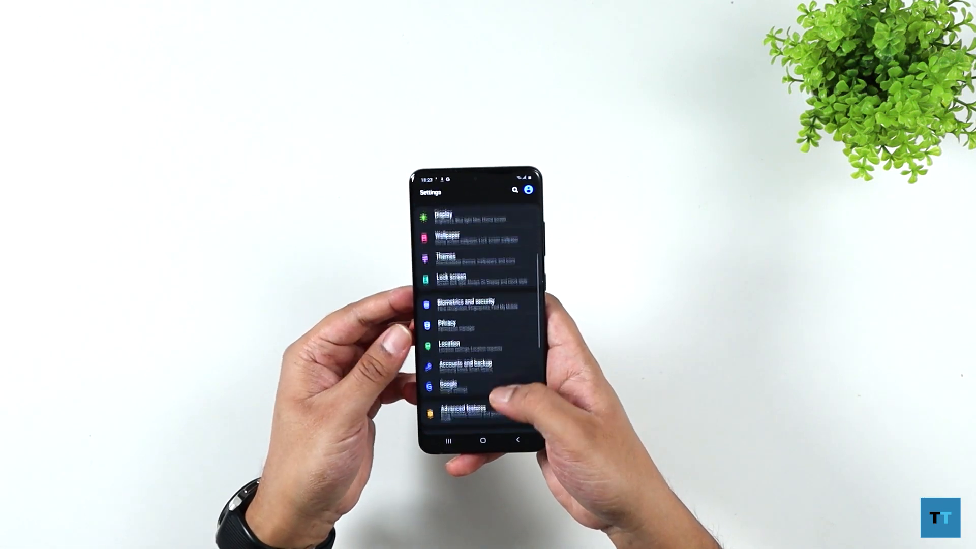
scroll("down", 3)
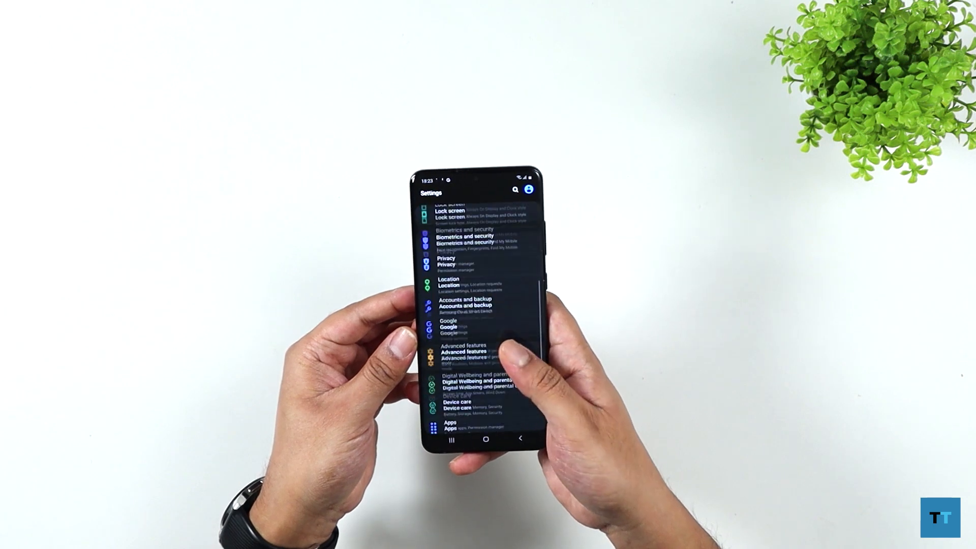
scroll("down", 3)
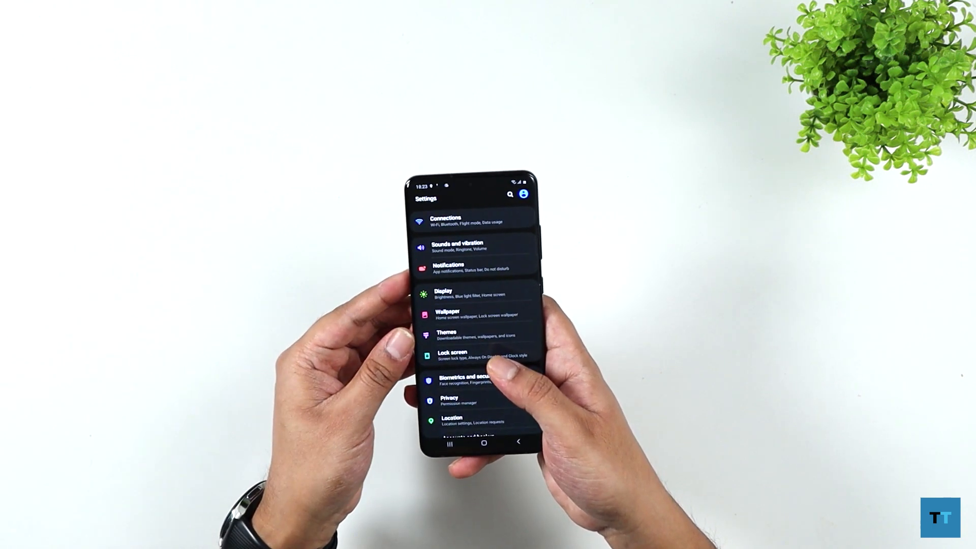
scroll("down", 3)
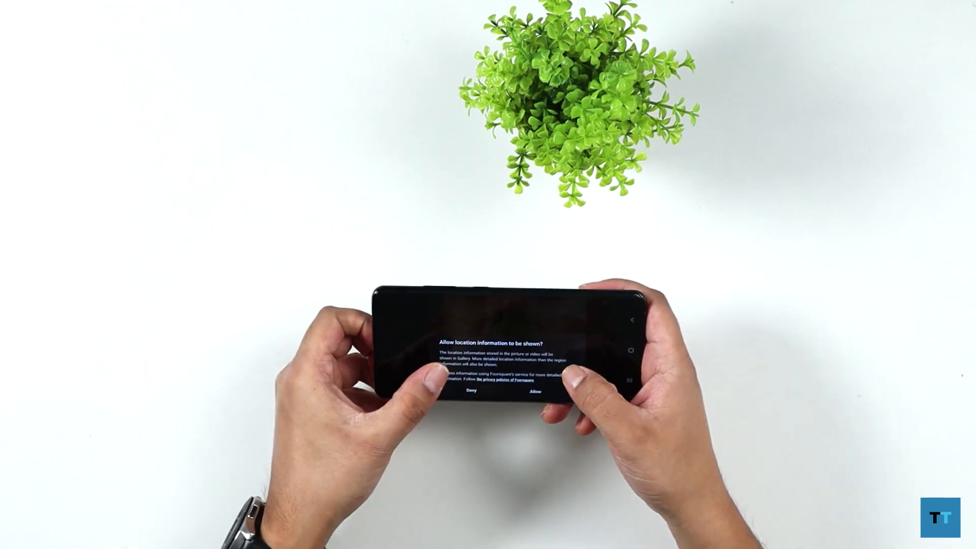
- Allow location information on the Samsung Camera prompt
left_click(533, 393)
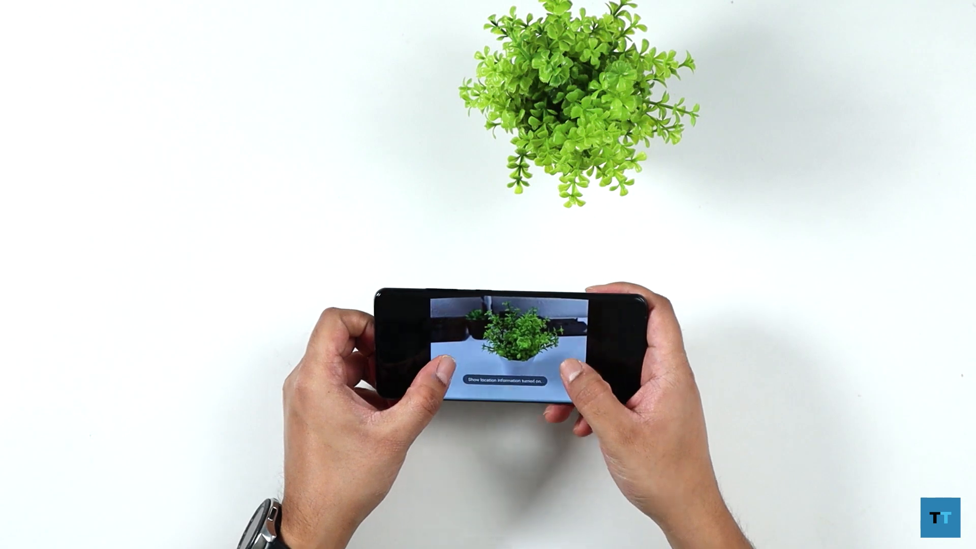